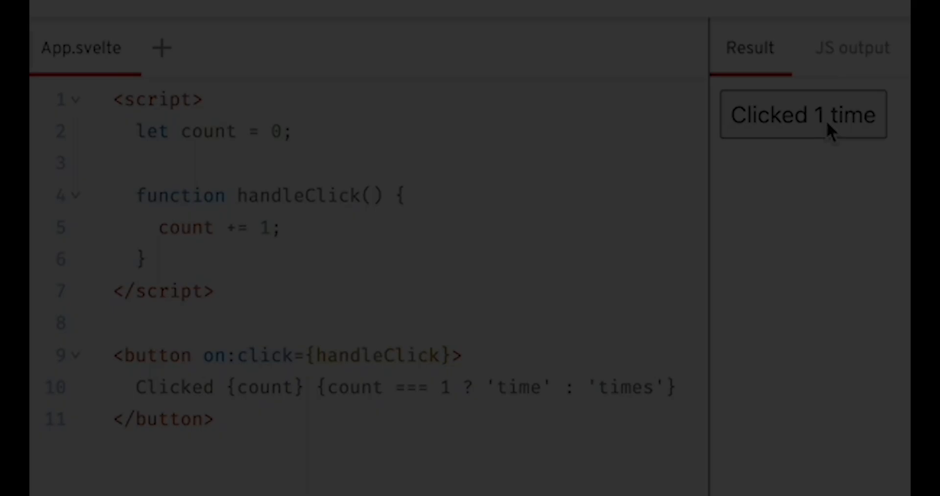
# - Click the counter button four more times so the Result label reads 'Clicked 10 times'
pyautogui.click(810, 114)
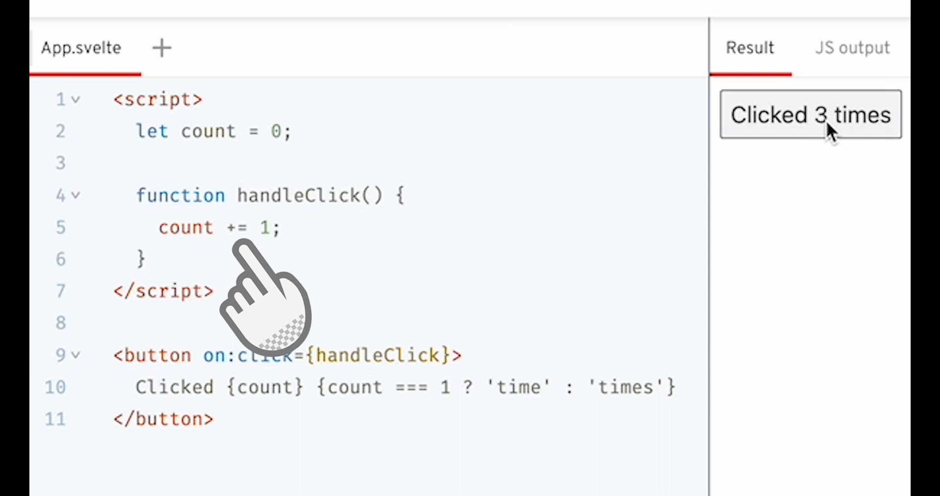
pyautogui.click(811, 115)
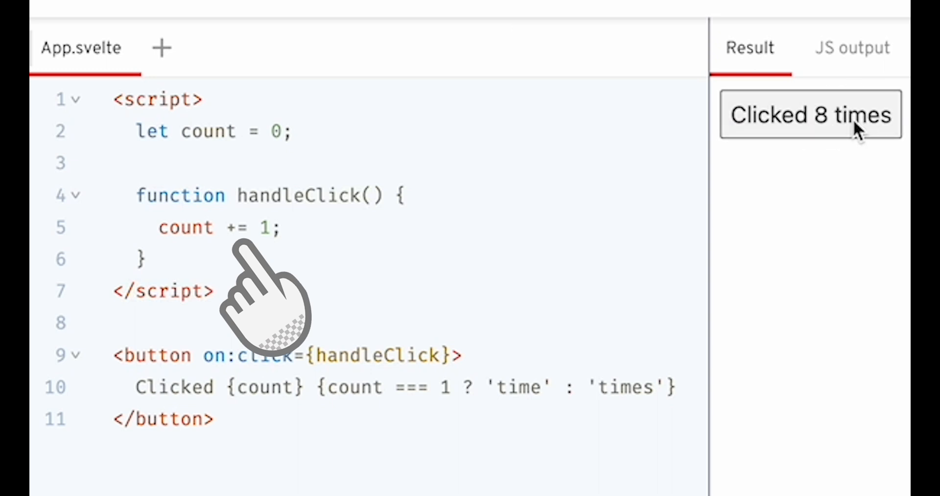
pyautogui.click(810, 115)
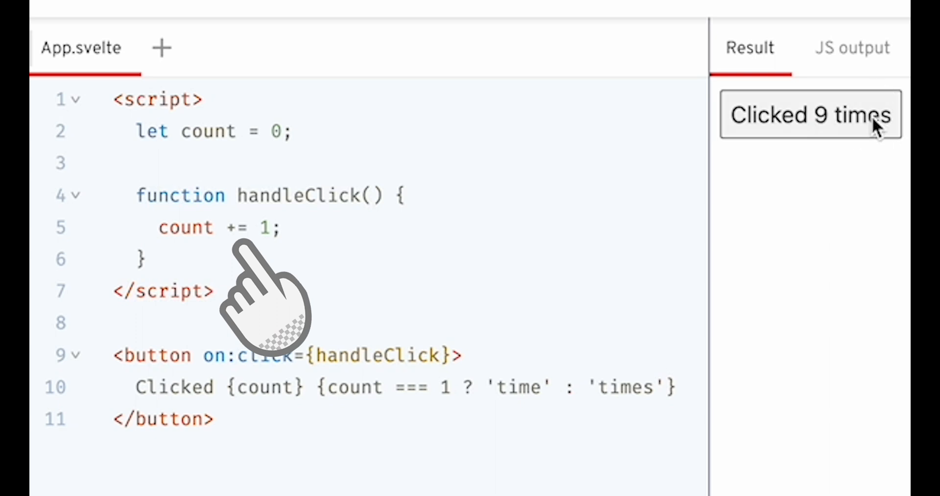
pyautogui.click(810, 115)
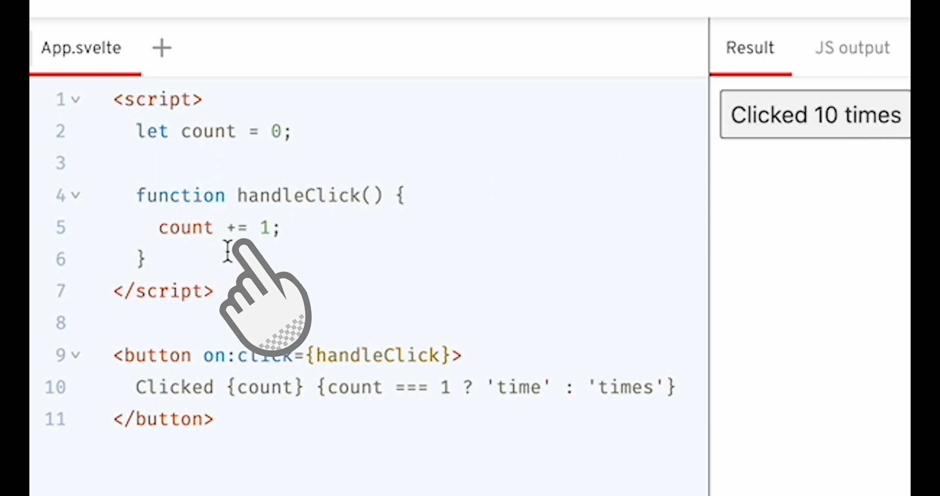